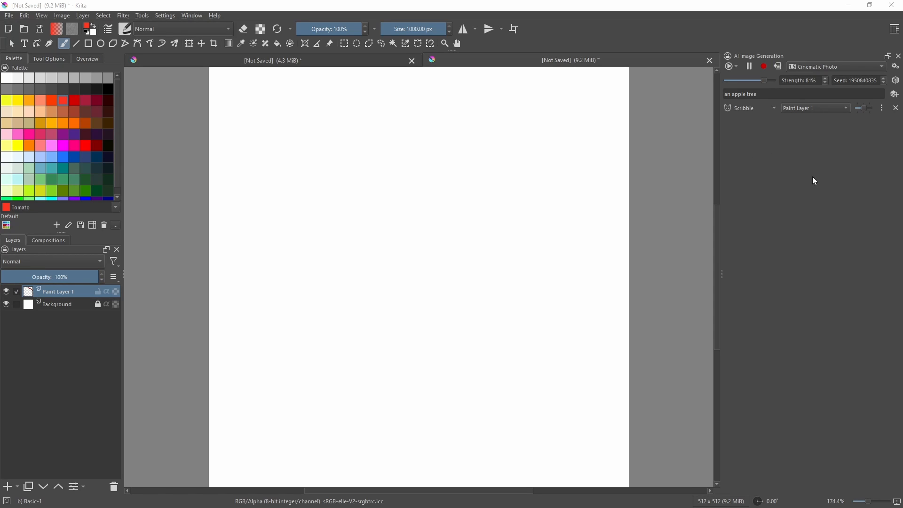
Step: From the krita-ai-diffusion README, open the 1.17.2 plugin release page with the zip
triple_click(412, 29)
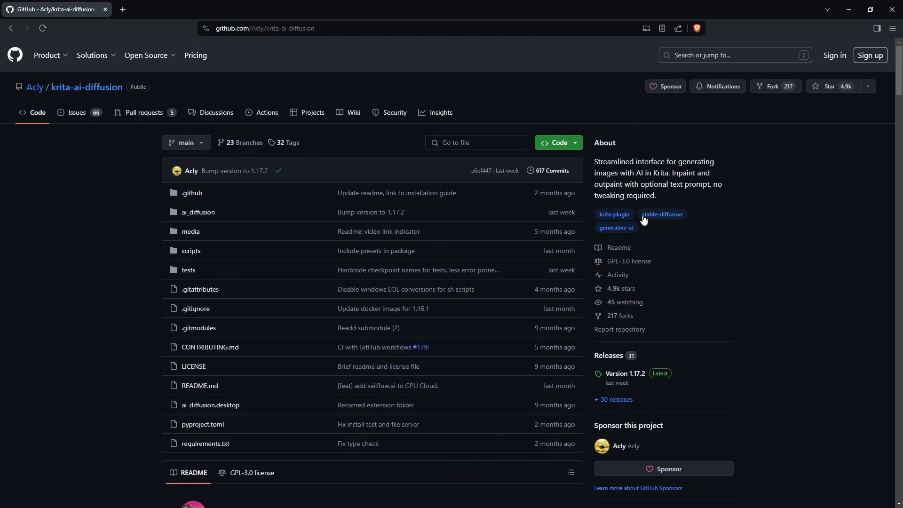
mouse_move(281, 84)
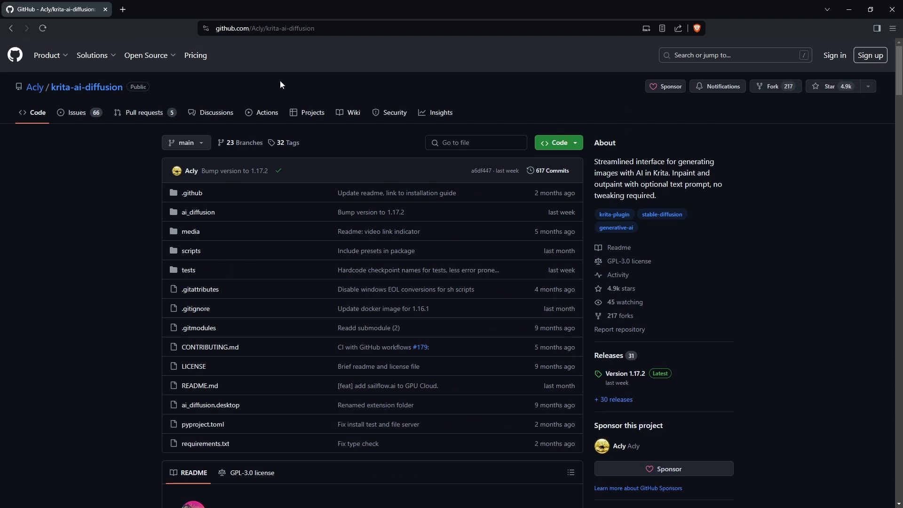
mouse_move(75, 102)
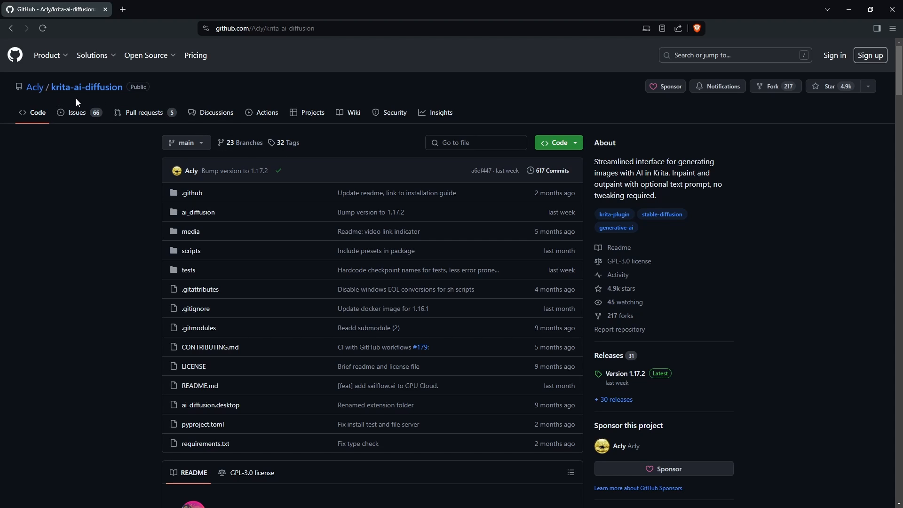
left_click(146, 56)
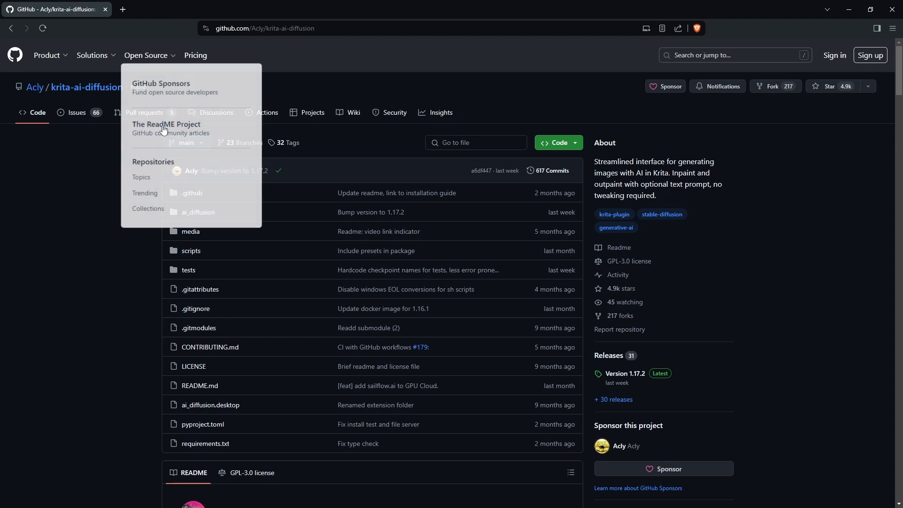
scroll("down", 3)
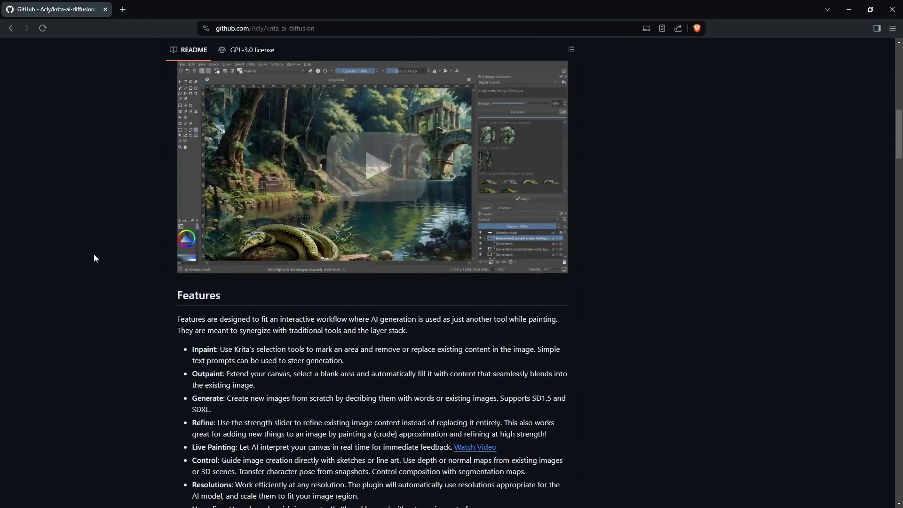
scroll("down", 3)
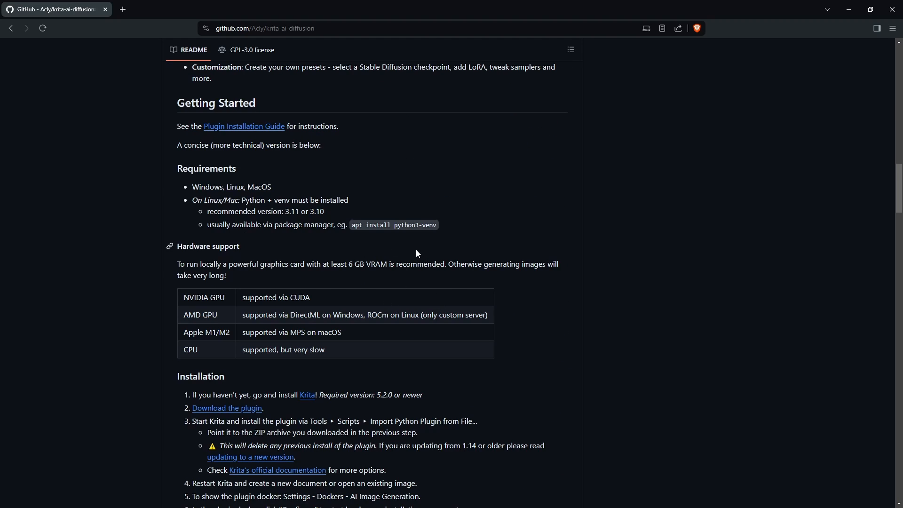
scroll("down", 3)
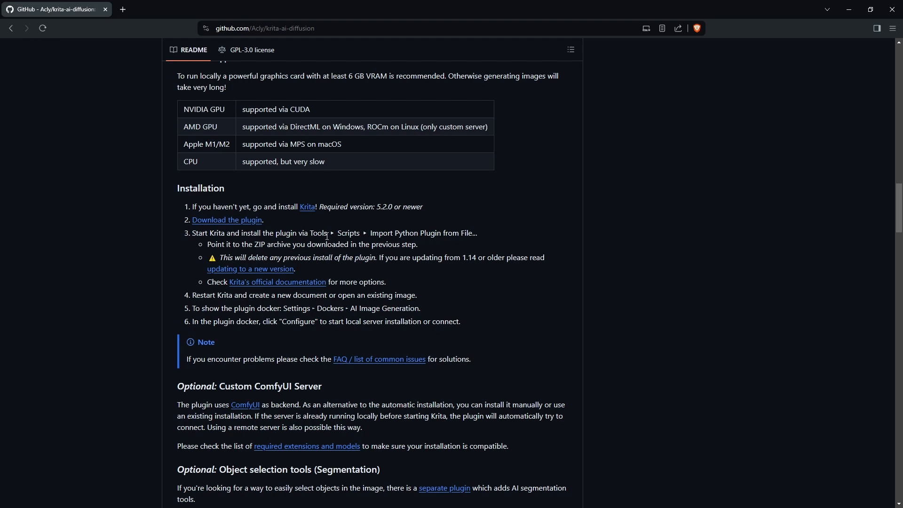
mouse_move(246, 224)
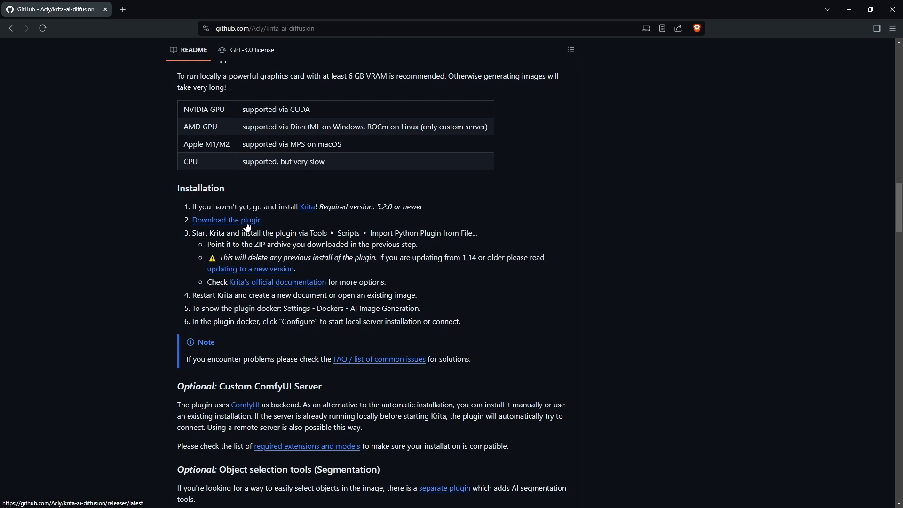
left_click(226, 221)
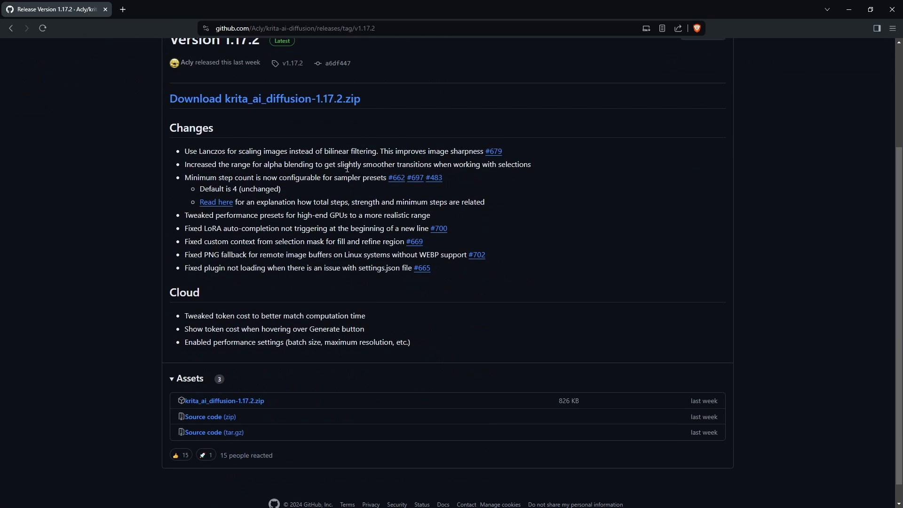
mouse_move(260, 401)
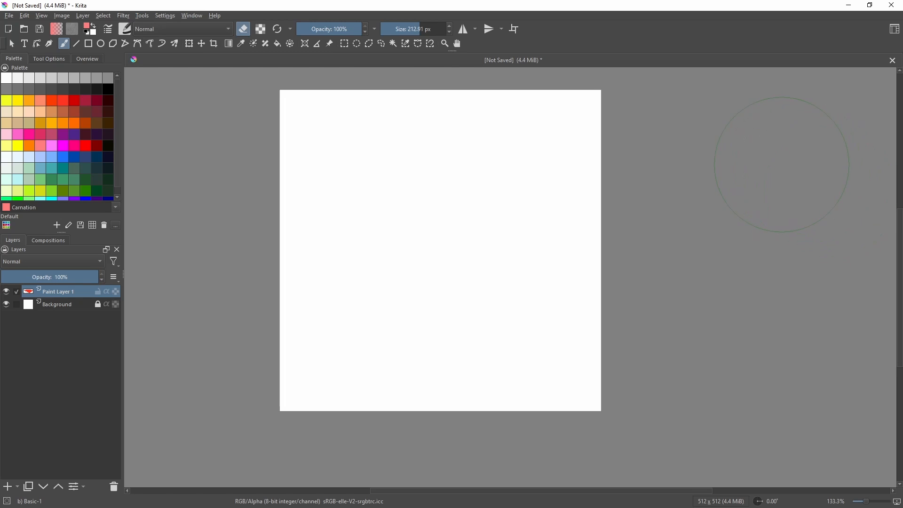
Step: Import the krita_ai_diffusion zip as a Python plugin, overwriting the old copy and enabling it
left_click(142, 15)
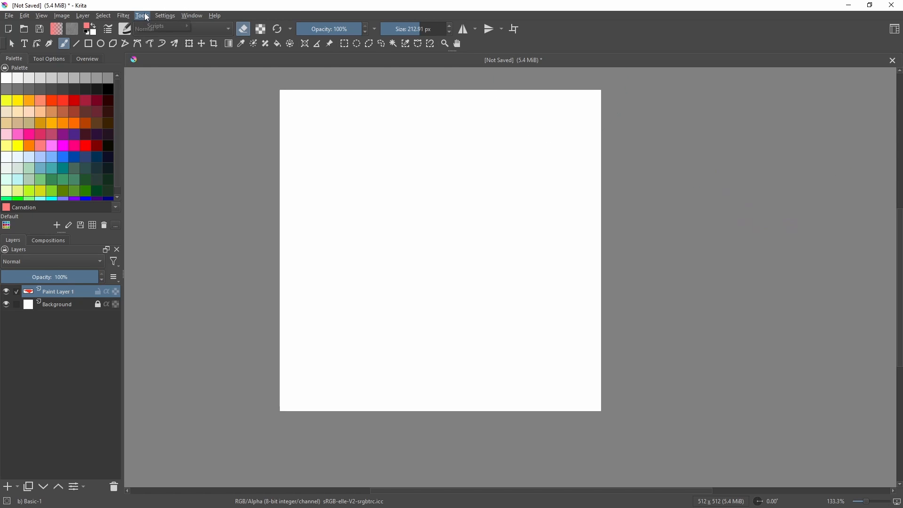
left_click(142, 15)
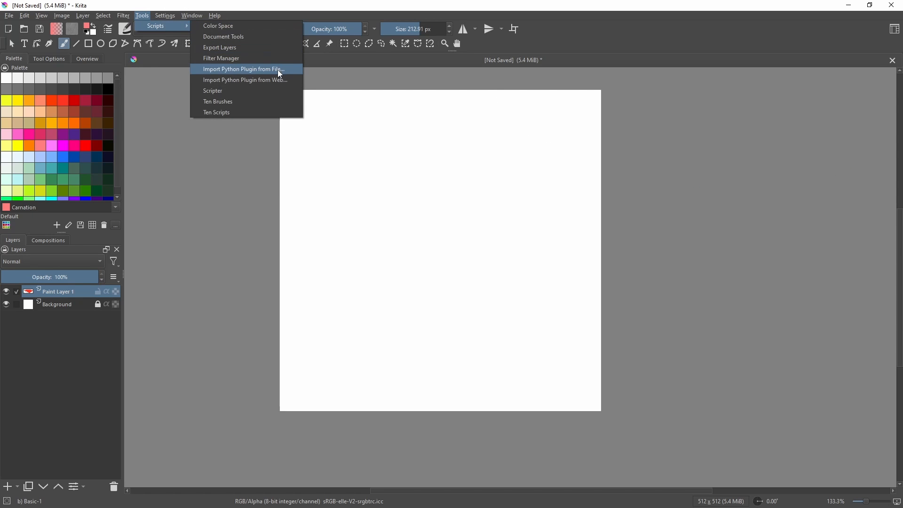
left_click(244, 68)
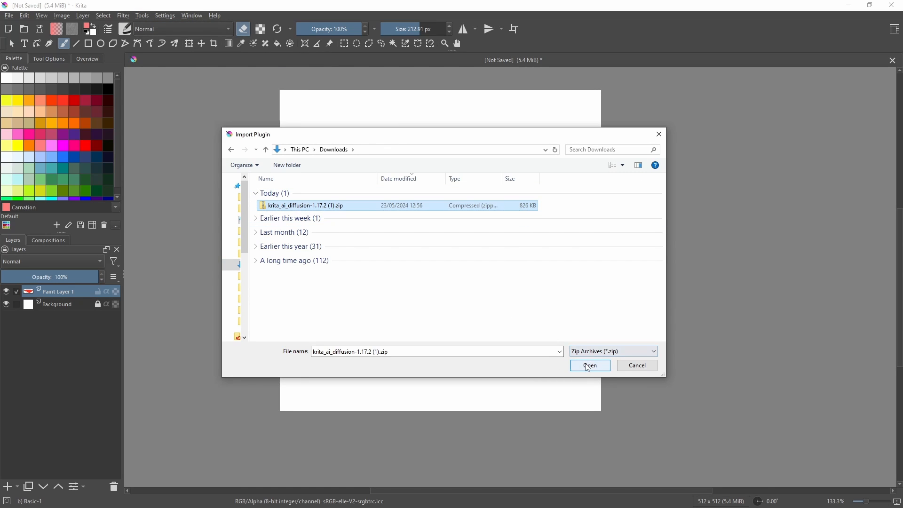
left_click(588, 366)
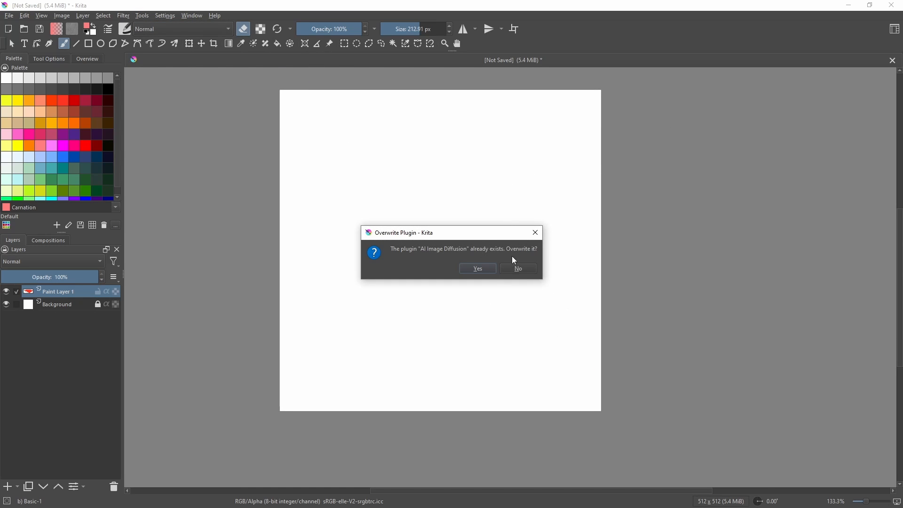
left_click(477, 268)
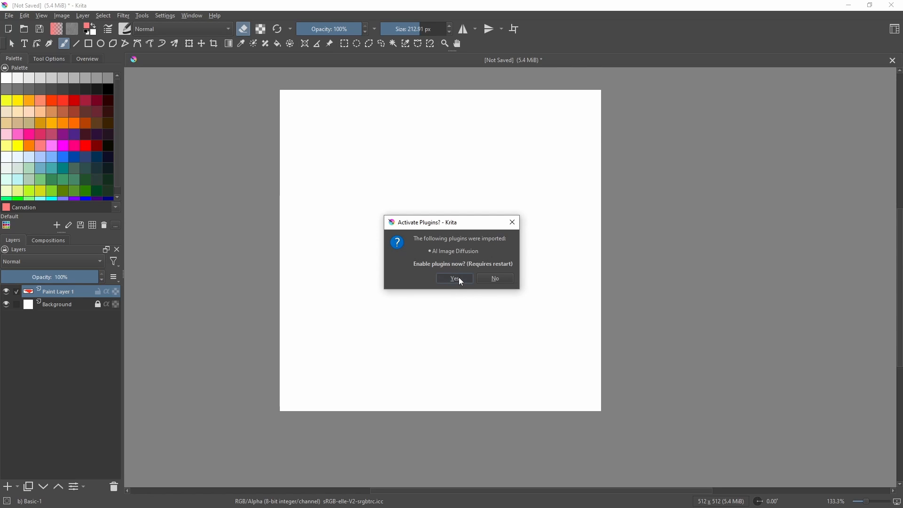
left_click(454, 278)
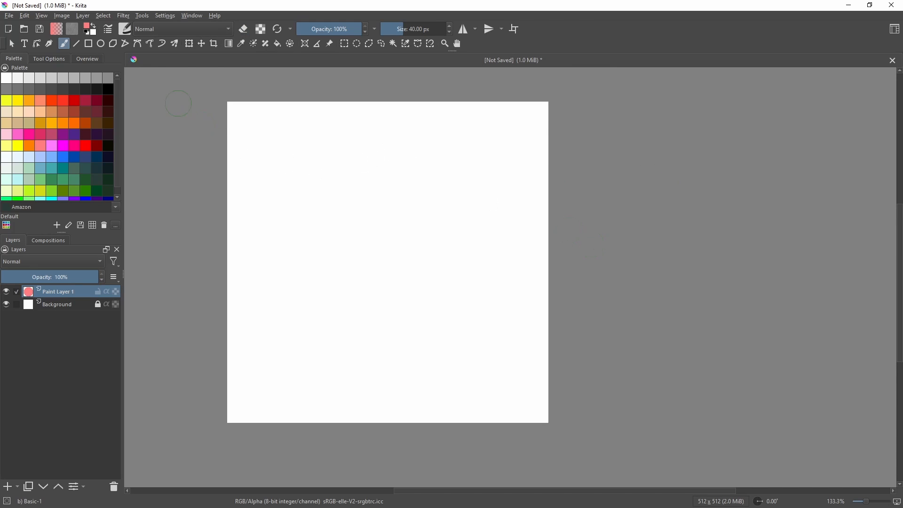
Step: Show the AI Image Generation docker from the Settings docker list
left_click(166, 15)
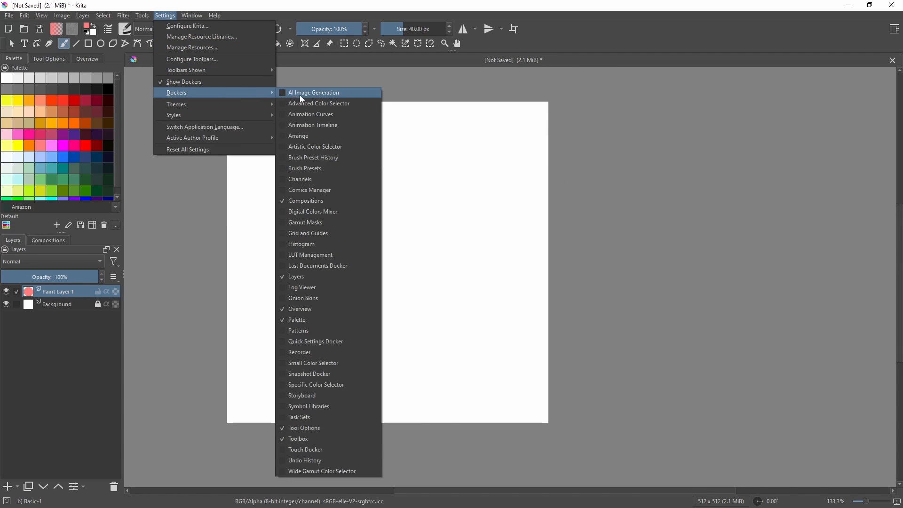
mouse_move(303, 95)
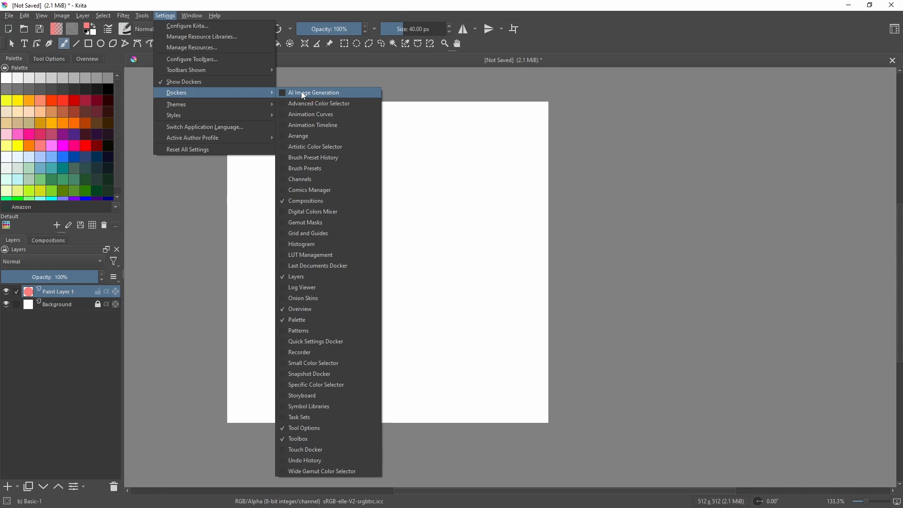
left_click(314, 92)
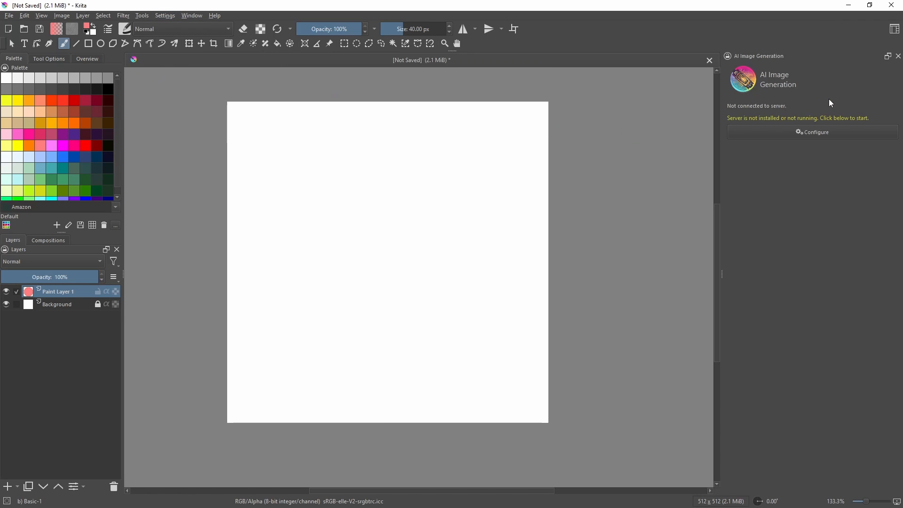
mouse_move(833, 143)
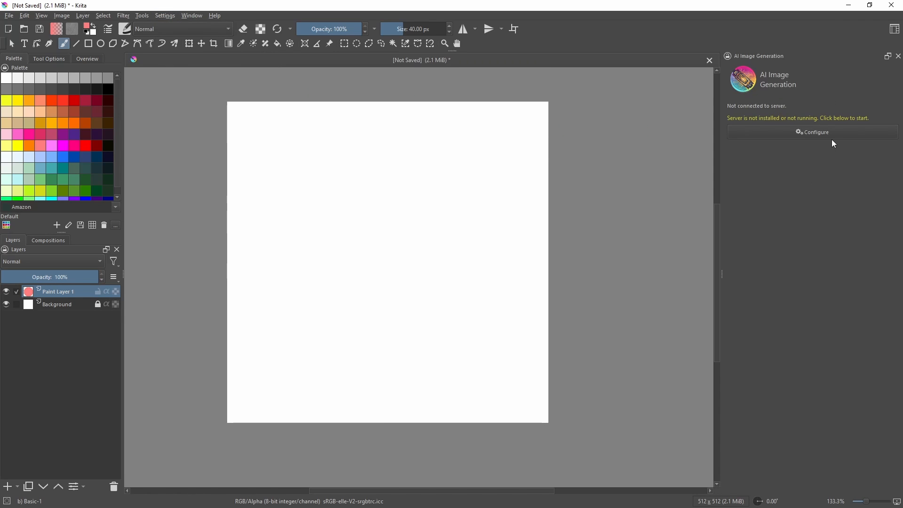
Step: Open the AI plugin's server configuration and scroll down to the SD 1.5 control extensions
left_click(812, 131)
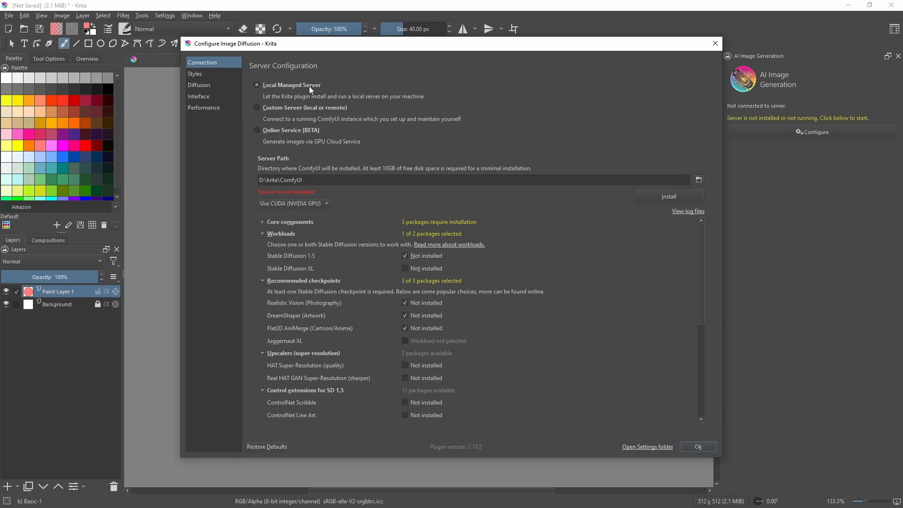
mouse_move(332, 195)
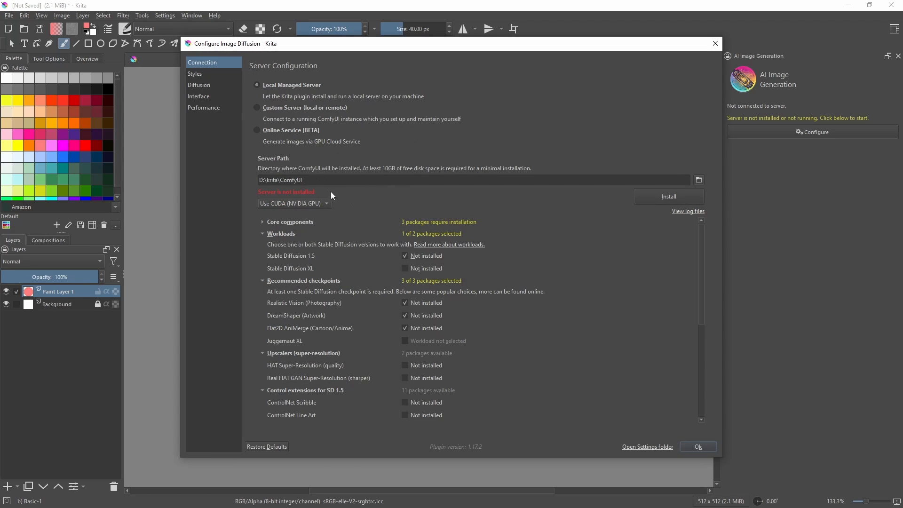
mouse_move(382, 190)
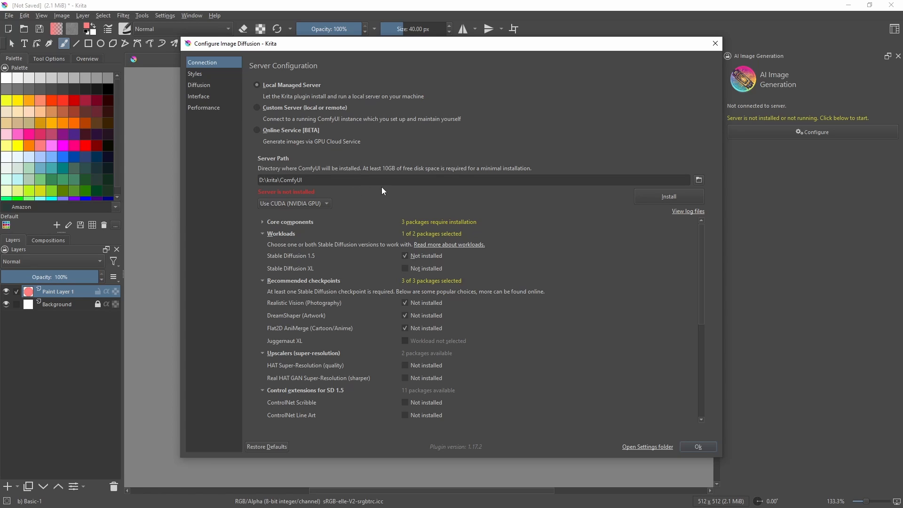
mouse_move(558, 255)
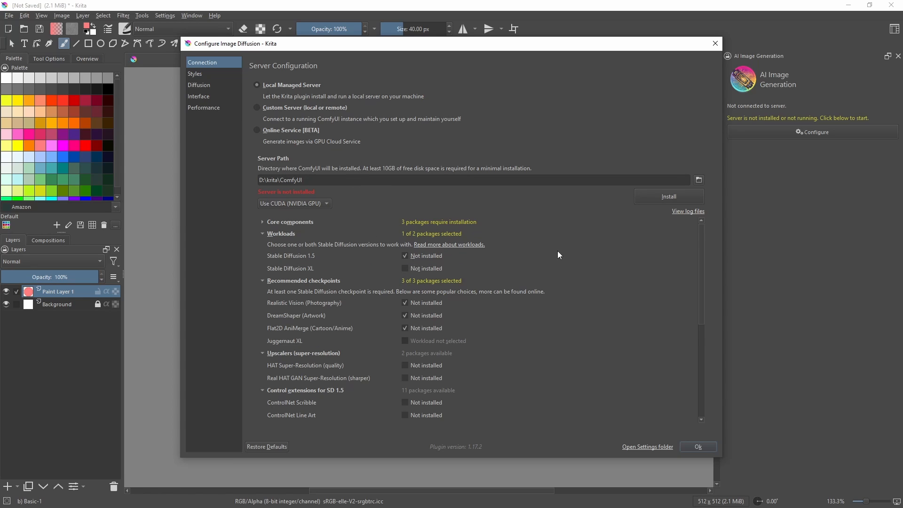
mouse_move(542, 246)
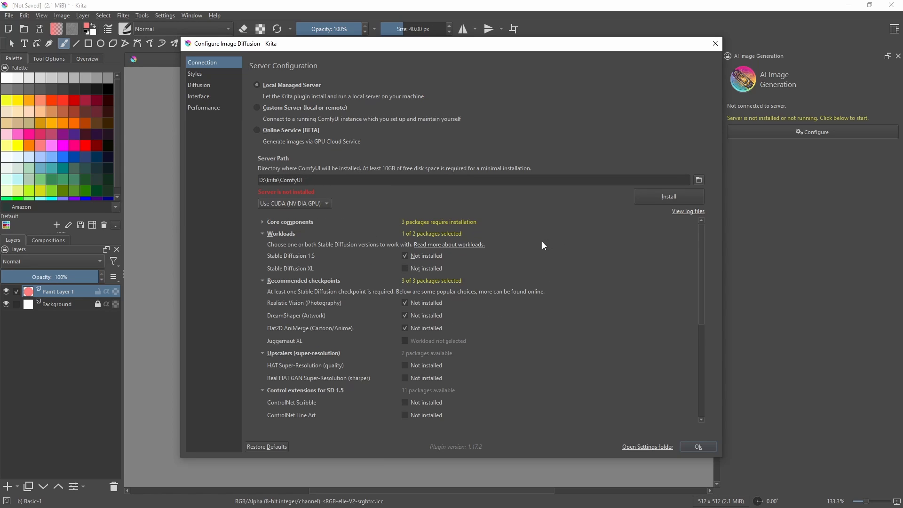
mouse_move(292, 276)
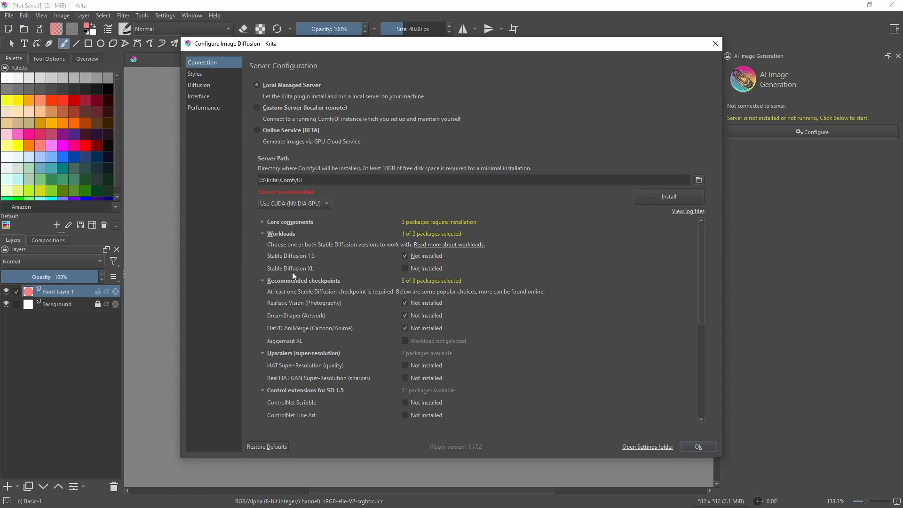
mouse_move(299, 318)
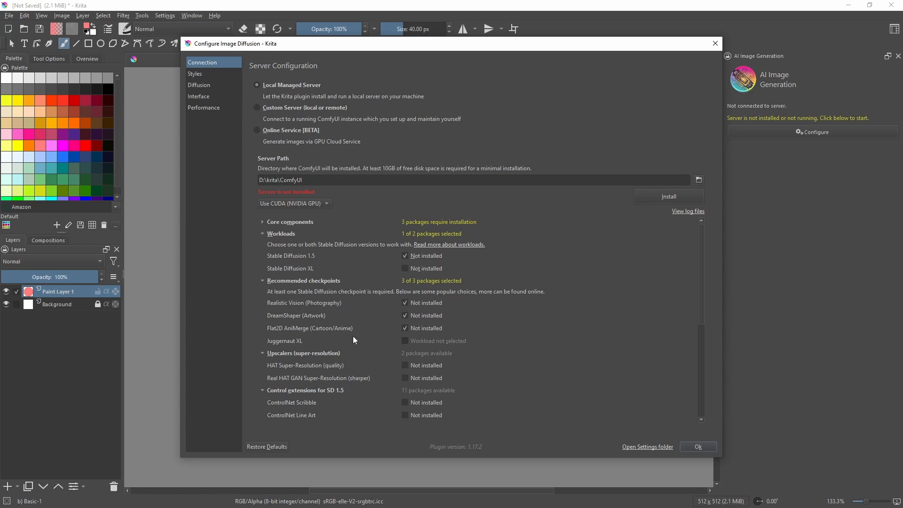
mouse_move(488, 330)
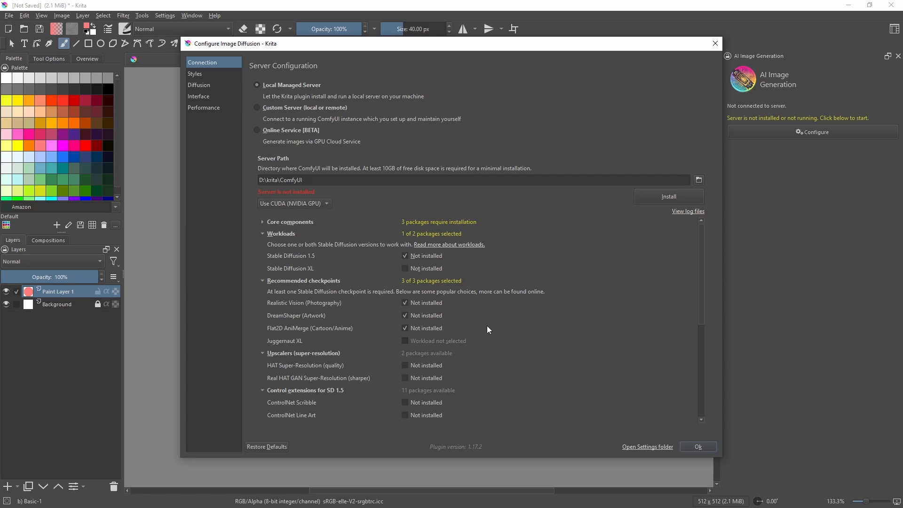
scroll("down", 3)
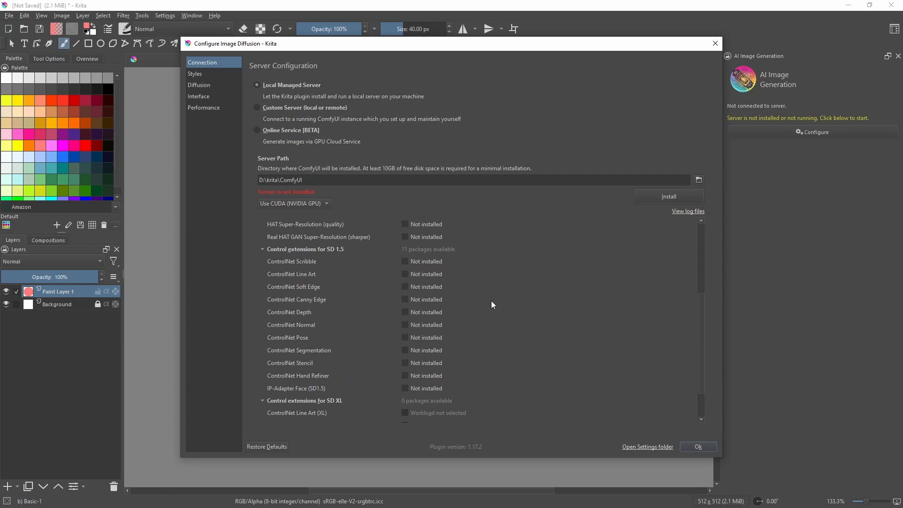
mouse_move(405, 268)
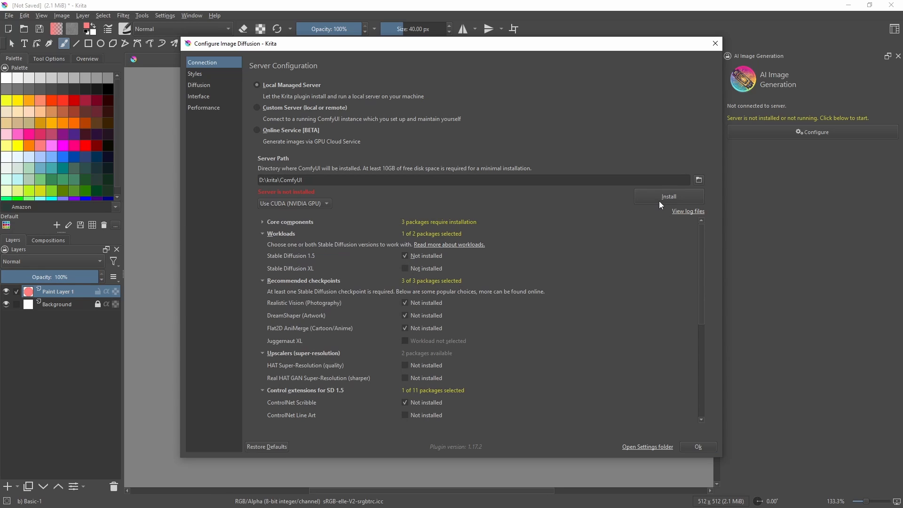
Step: Confirm the server settings, switch to live mode, and enter the prompt 'a mountain landscape'
left_click(697, 447)
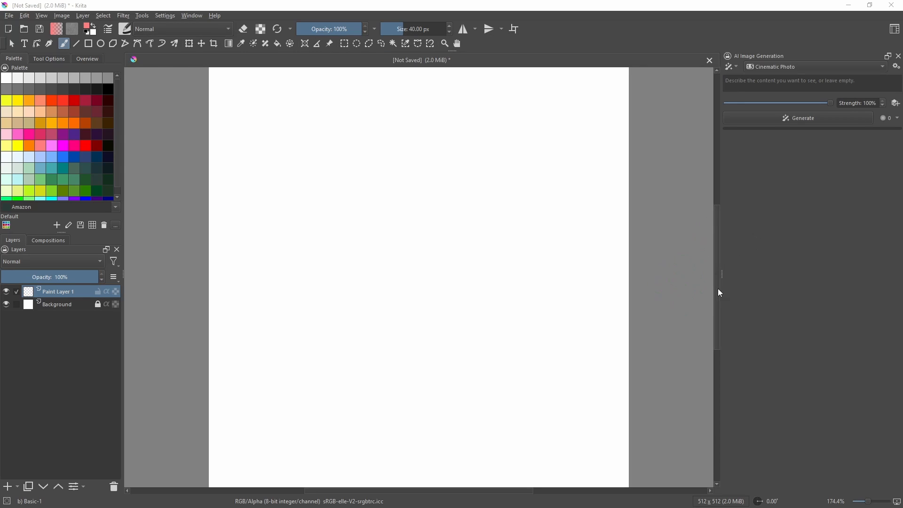
left_click(729, 66)
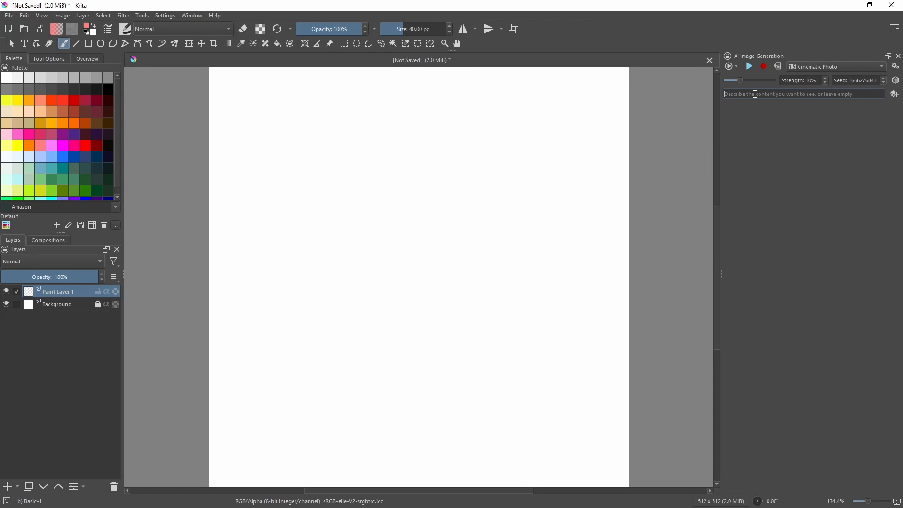
type("a mountain")
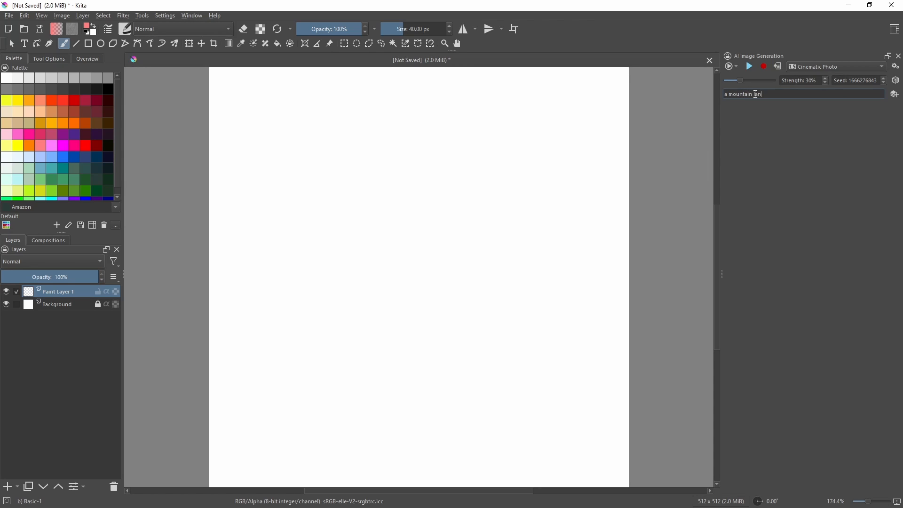
type("landscape")
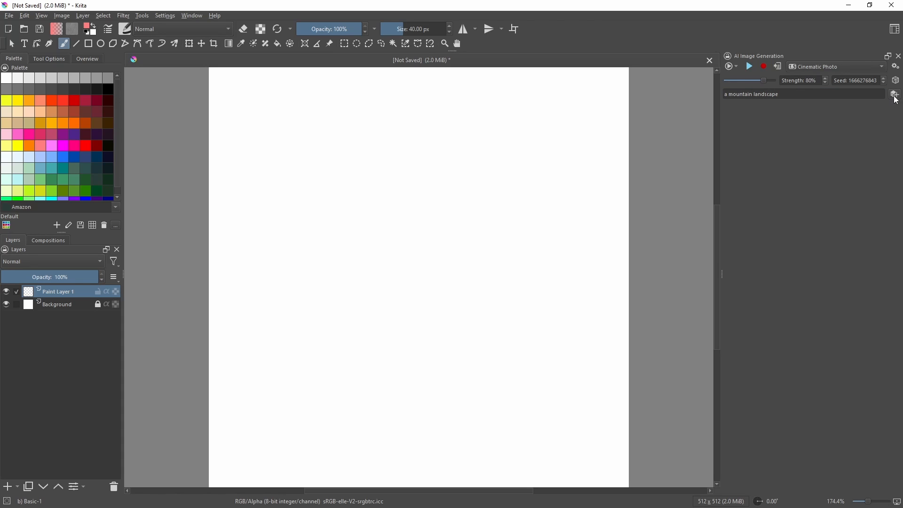
Step: Add a Scribble control layer for Paint Layer 1, start live generation, and pick brown
left_click(895, 94)
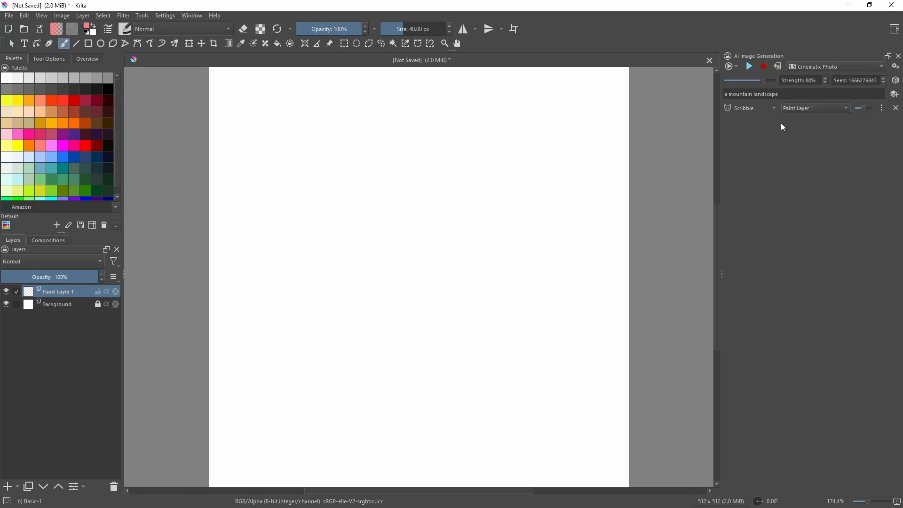
mouse_move(775, 130)
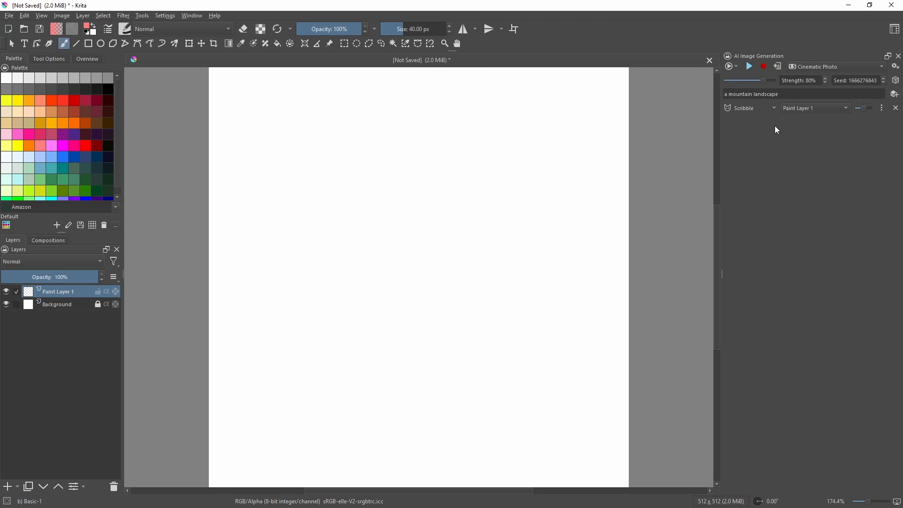
left_click(749, 66)
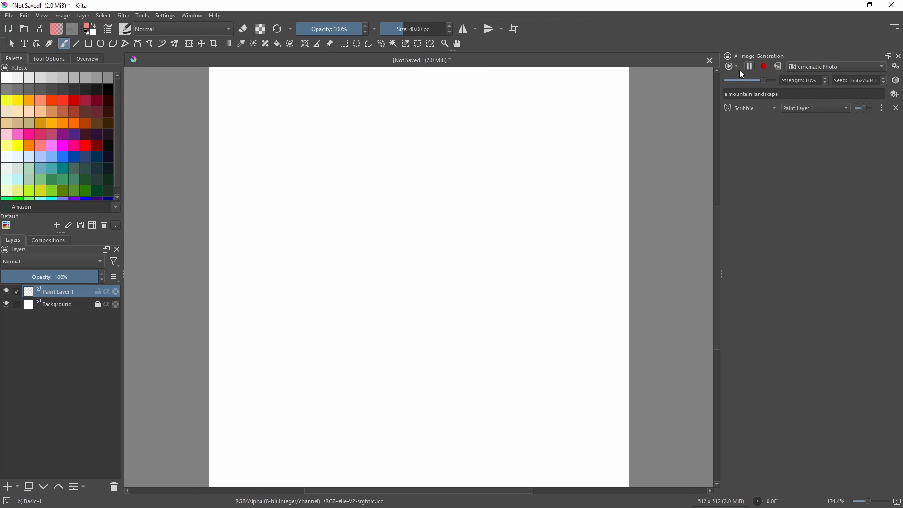
left_click(729, 67)
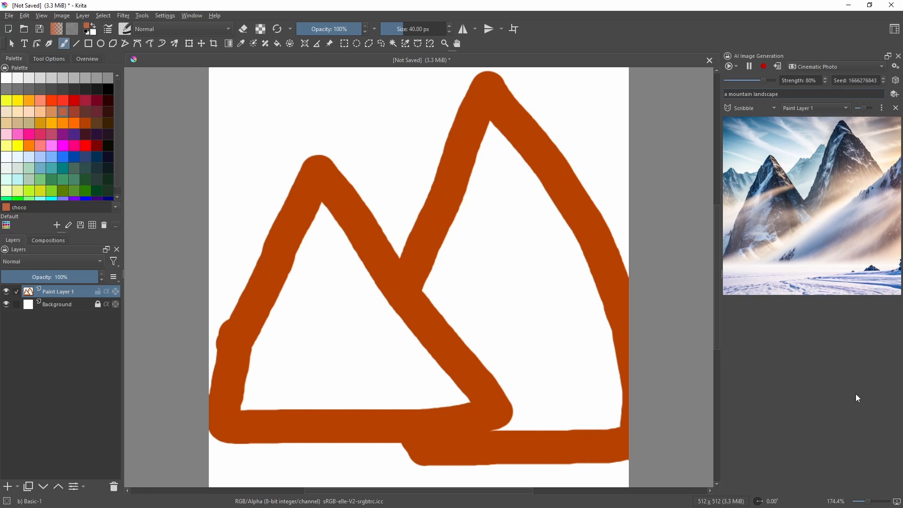
Step: Append ', summer' and ', green' to the 'a mountain landscape' prompt
type(", summer")
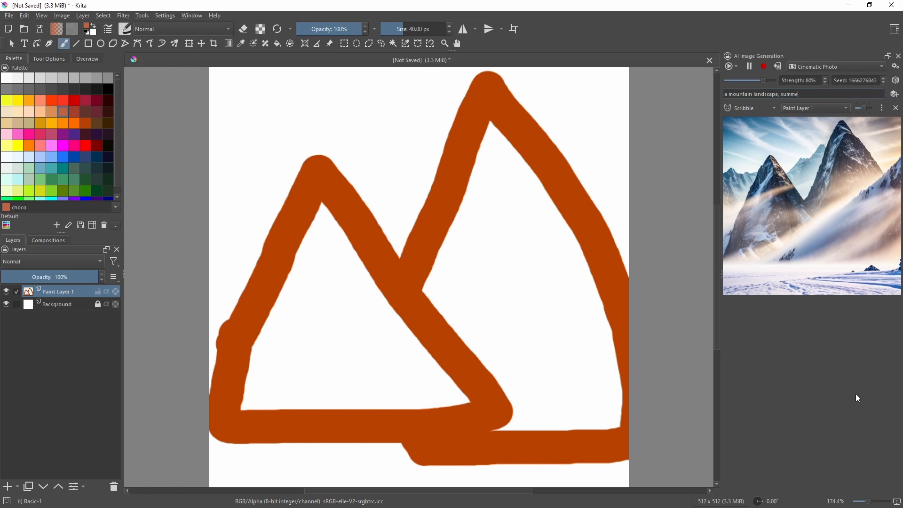
type(", green")
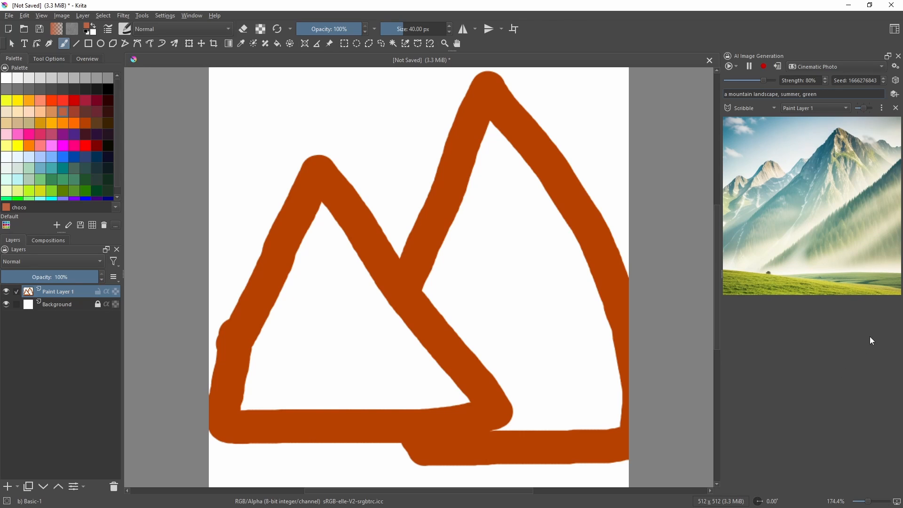
mouse_move(308, 257)
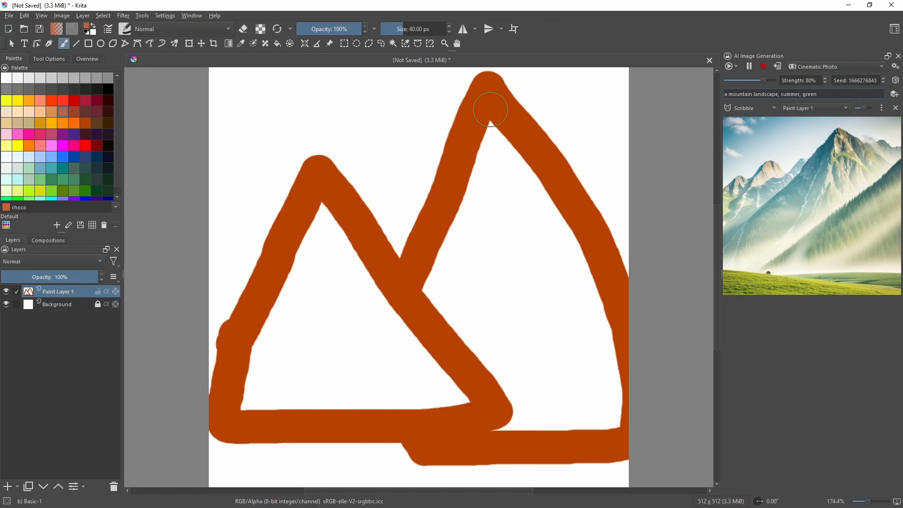
mouse_move(391, 318)
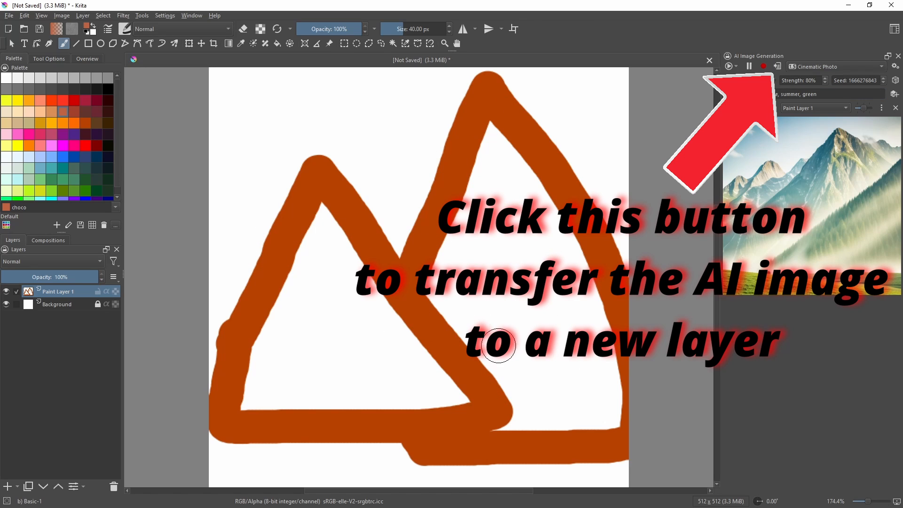
mouse_move(537, 401)
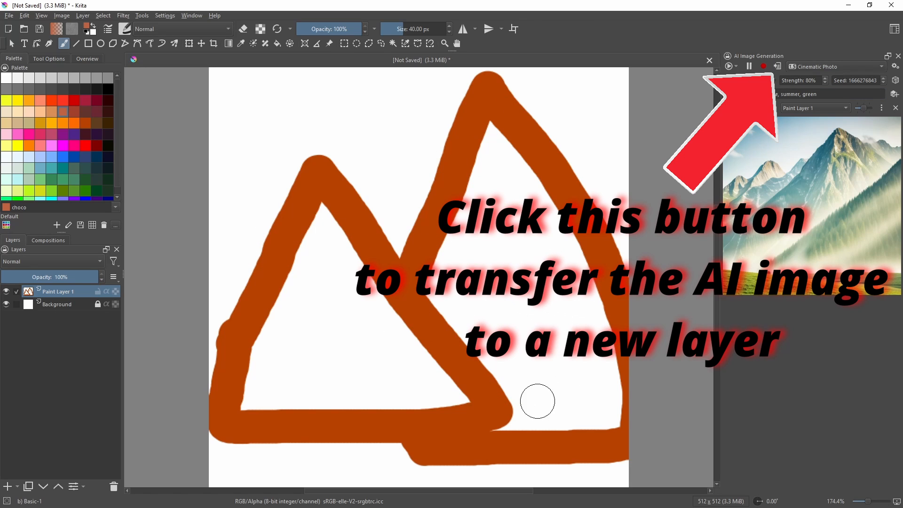
left_click(777, 66)
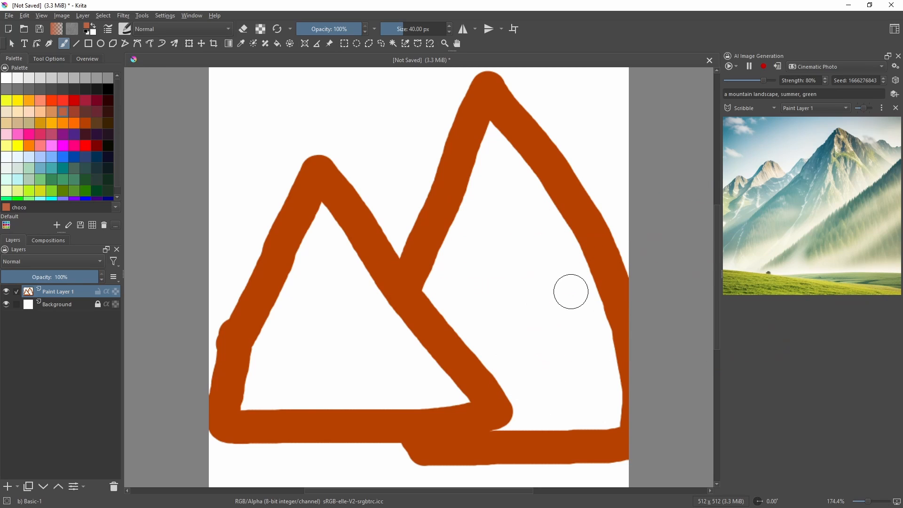
mouse_move(541, 318)
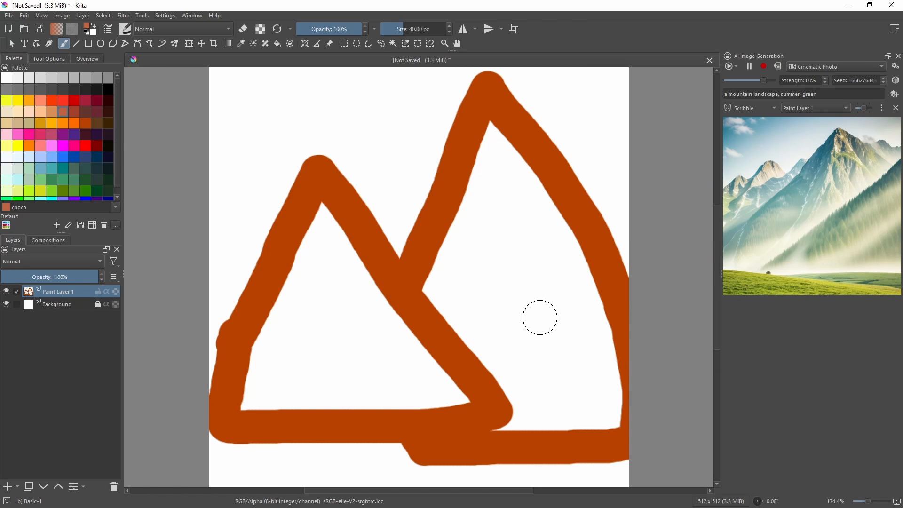
mouse_move(567, 241)
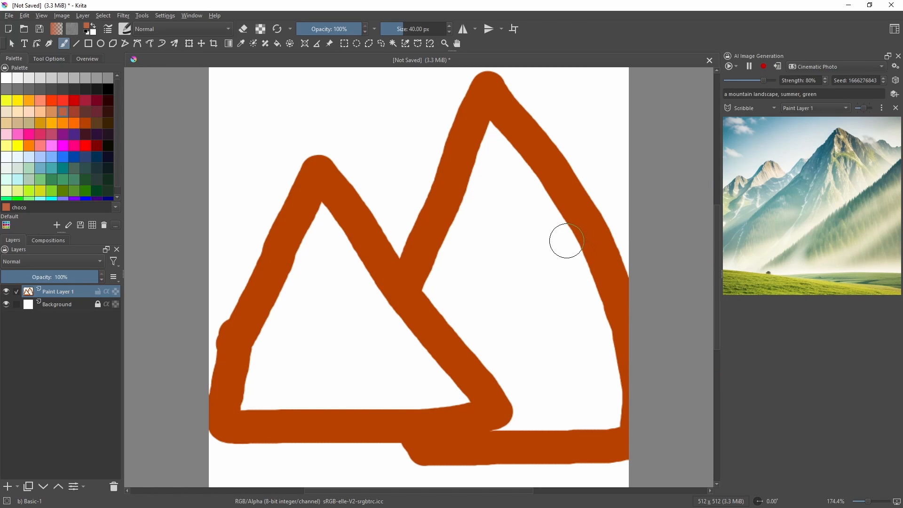
mouse_move(528, 318)
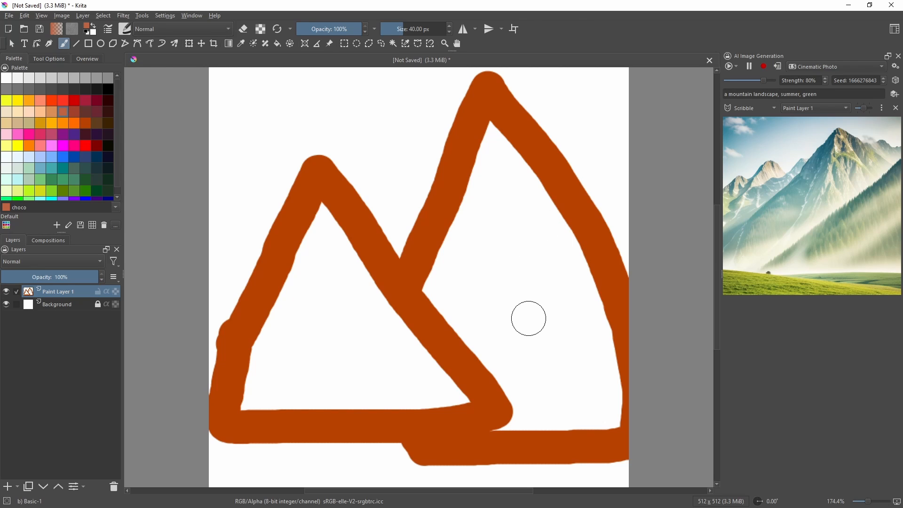
mouse_move(663, 249)
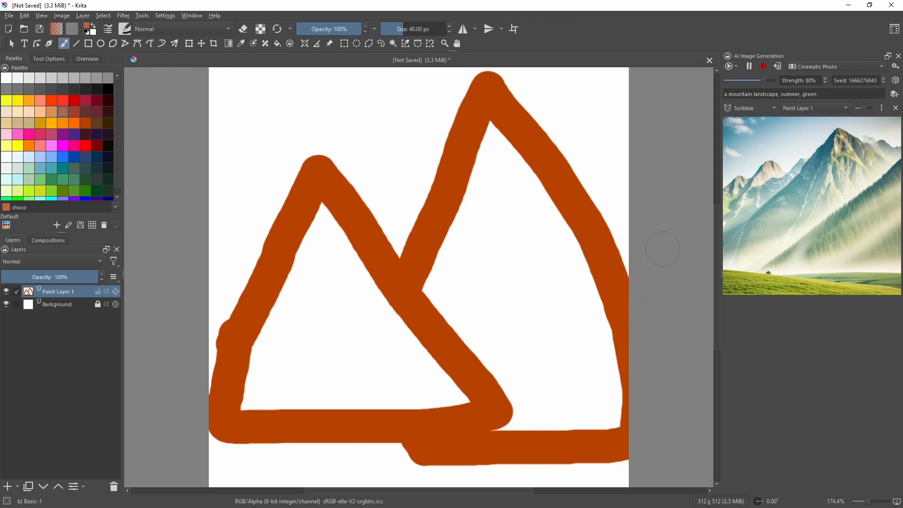
mouse_move(602, 319)
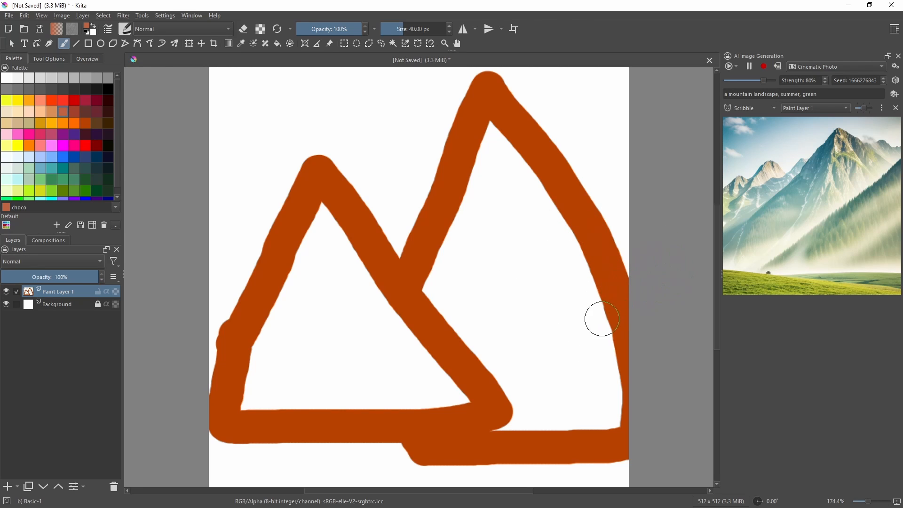
mouse_move(605, 242)
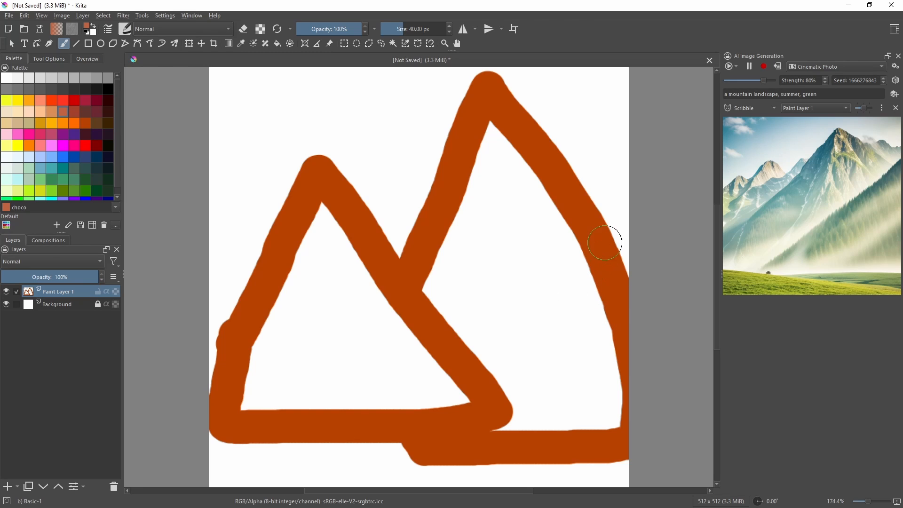
mouse_move(547, 320)
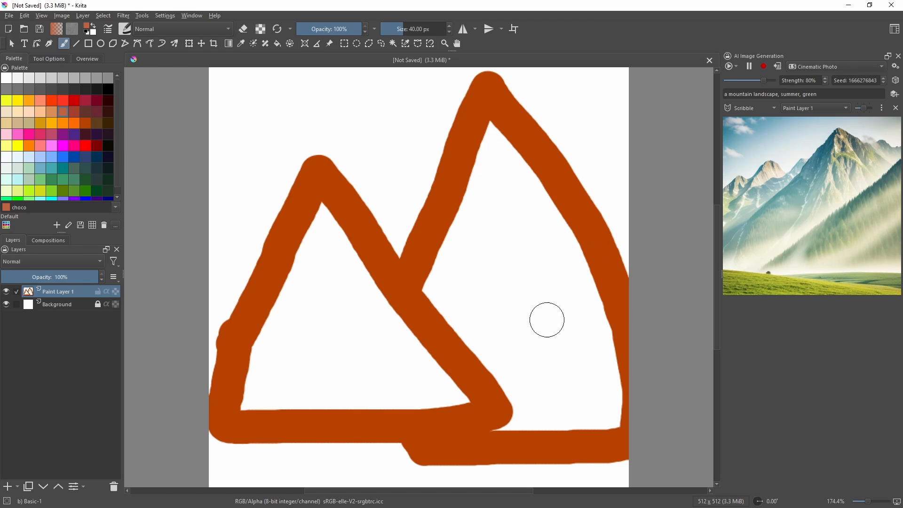
mouse_move(517, 307)
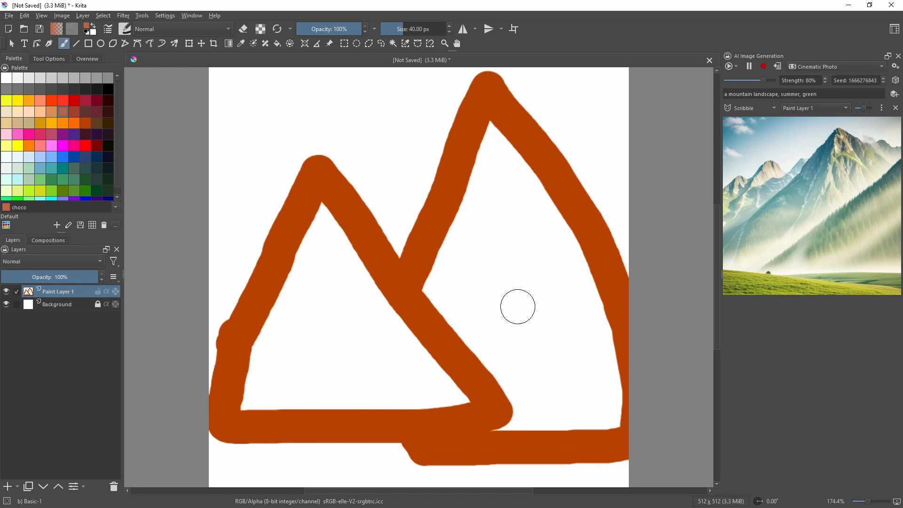